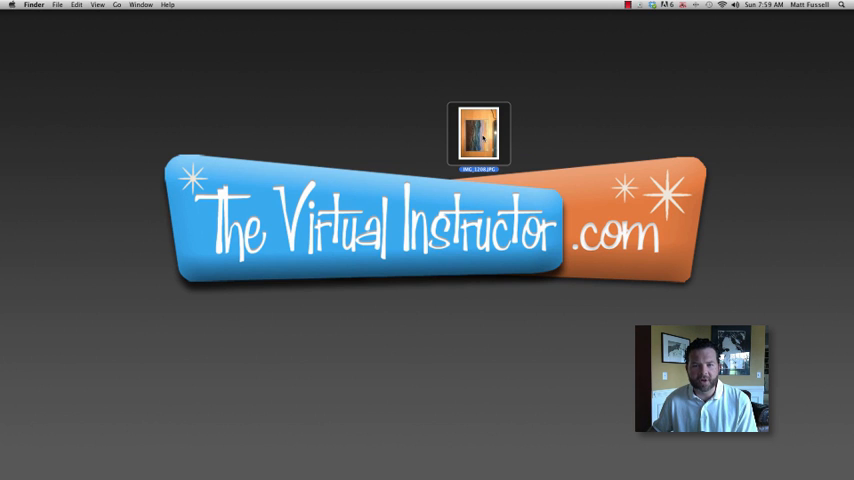
- Open the landscape painting photo from Finder in Adobe Photoshop CS5
right_click(478, 132)
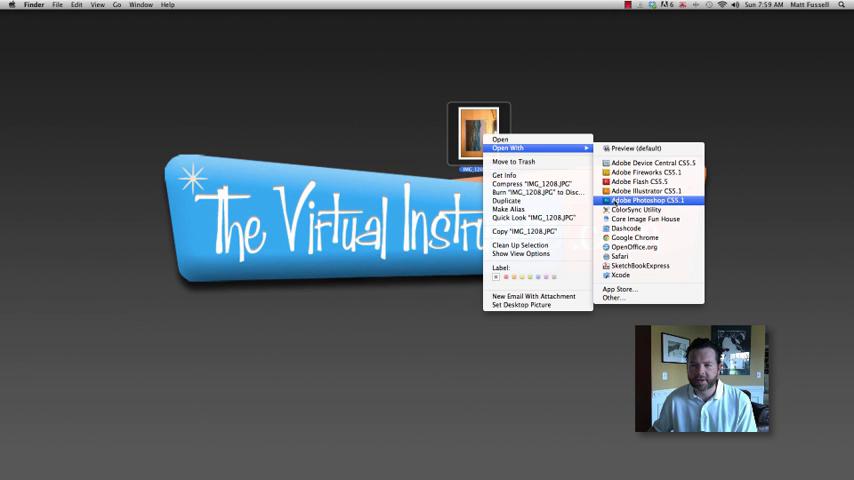
left_click(648, 200)
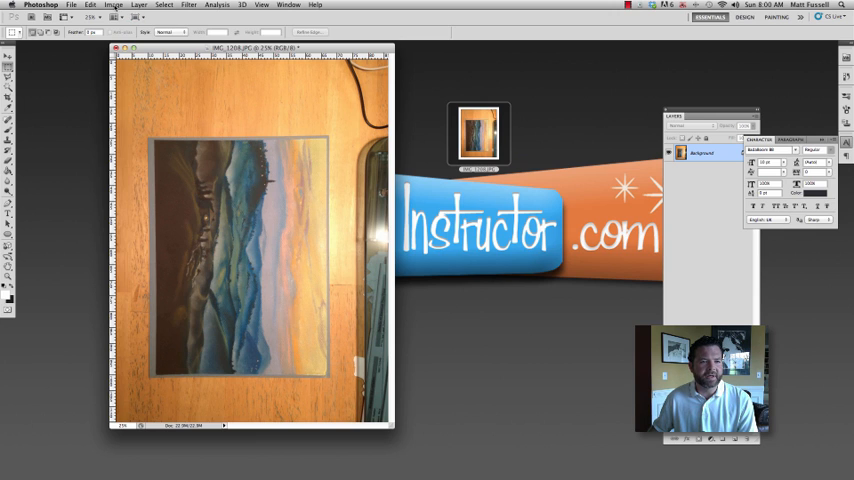
- Rotate the photo 90° counter-clockwise so the painting stands upright
left_click(112, 4)
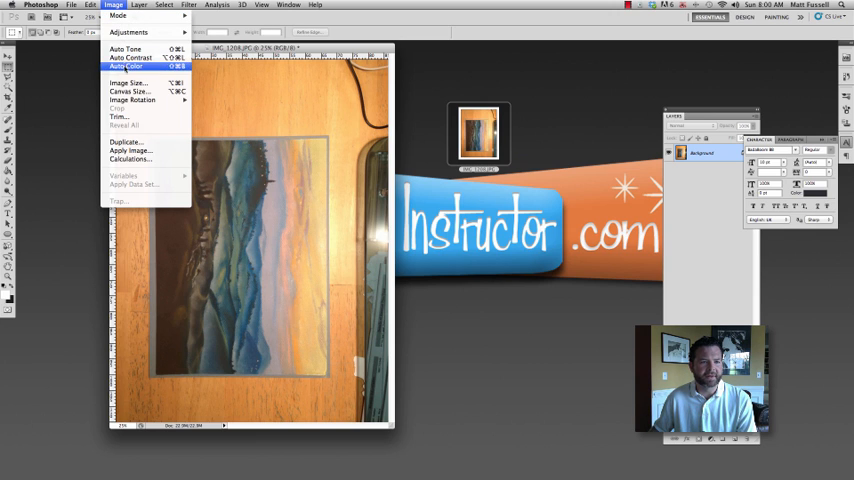
mouse_move(132, 100)
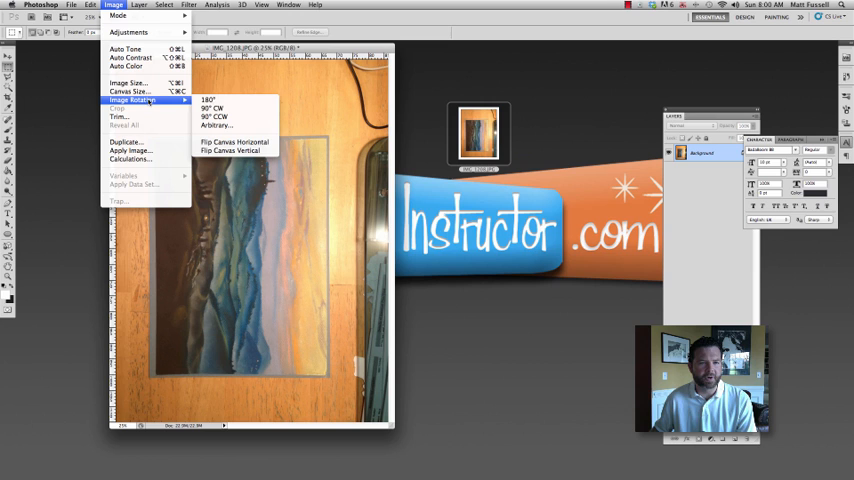
mouse_move(212, 116)
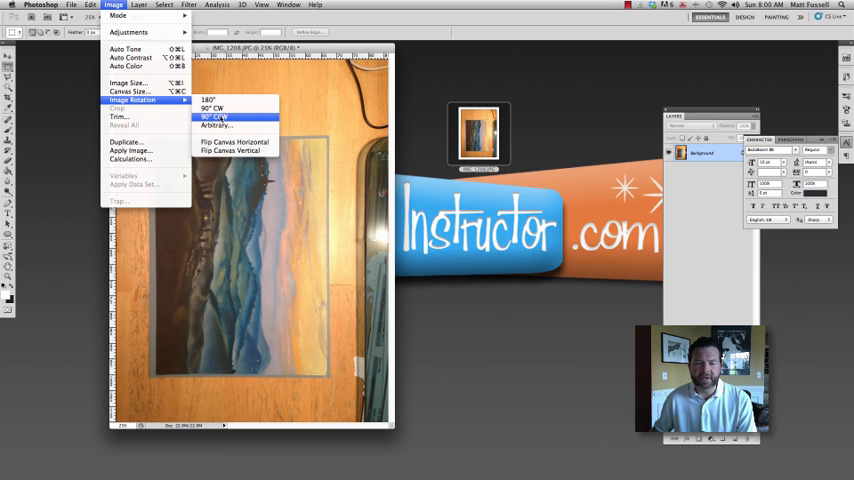
left_click(208, 116)
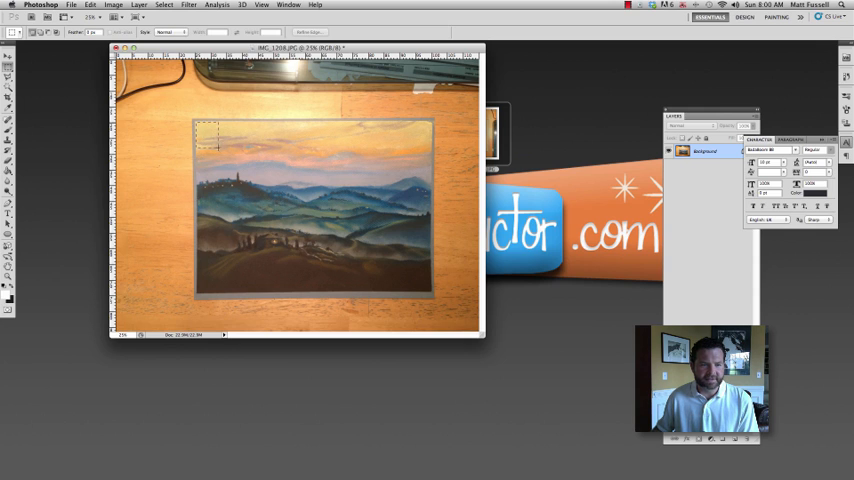
- Crop the photo to a rectangular selection around the painting, removing the wooden tabletop
left_click_drag(210, 140, 424, 296)
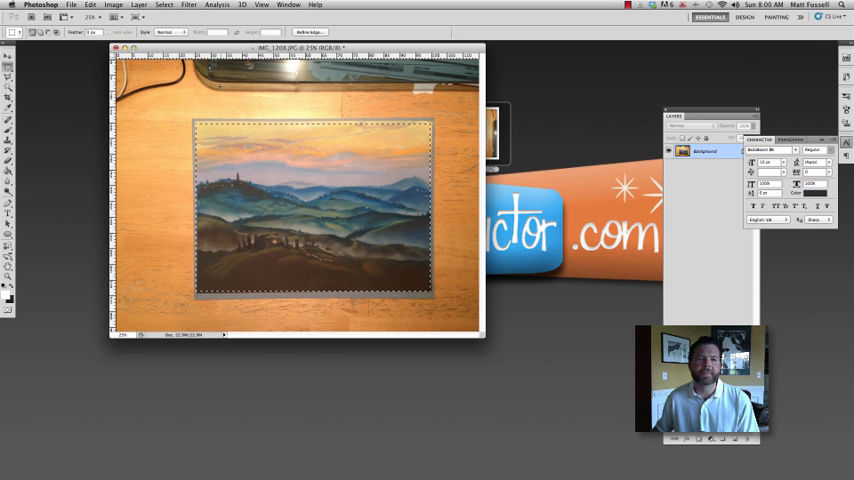
left_click(112, 4)
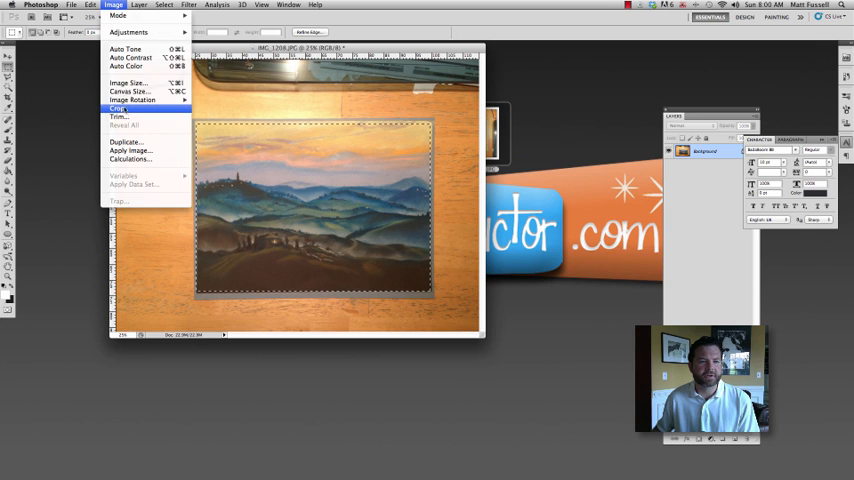
left_click(118, 108)
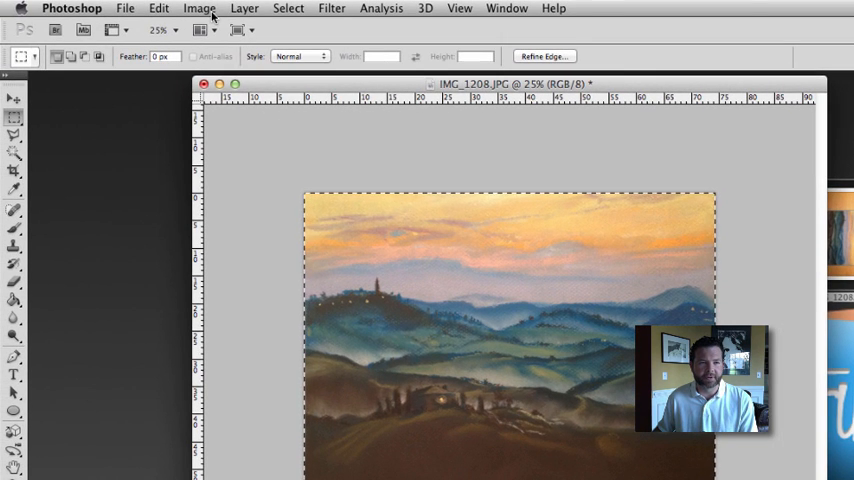
- Try Auto Color and a second automatic correction on the painting, undoing each
left_click(200, 8)
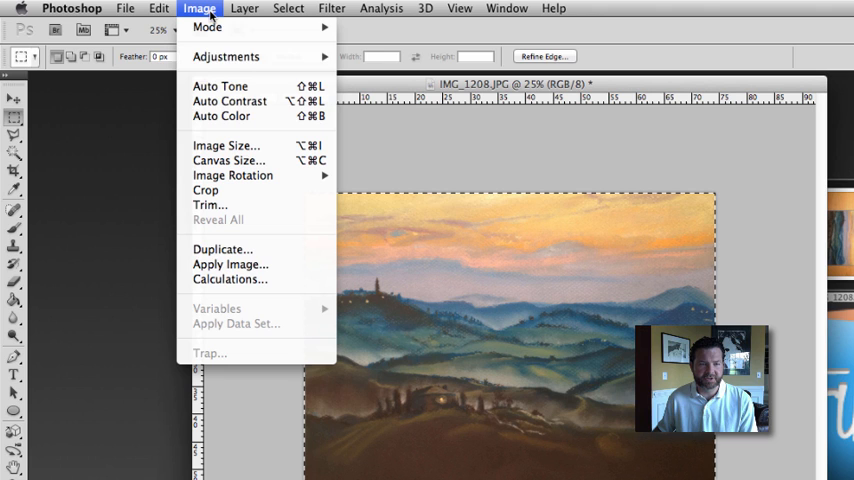
mouse_move(220, 116)
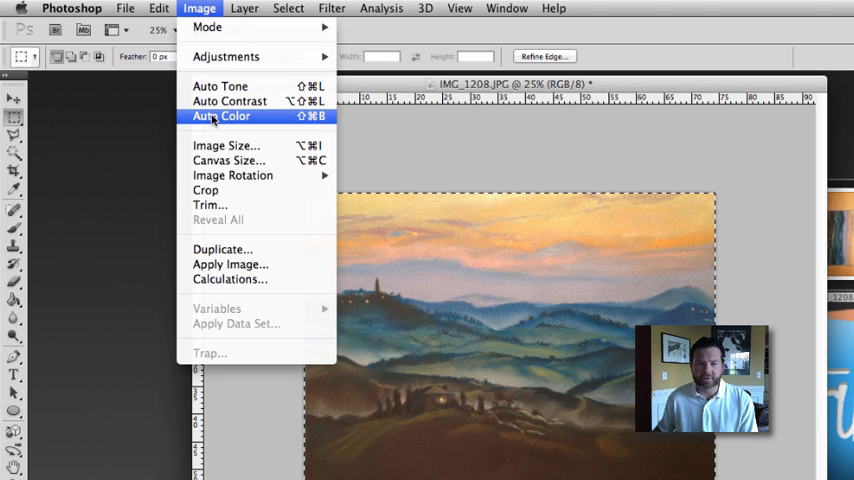
left_click(220, 116)
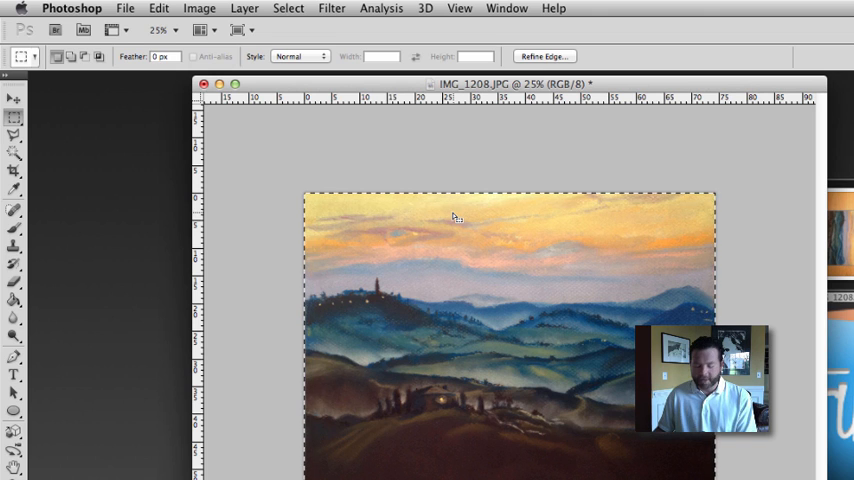
key("cmd+z")
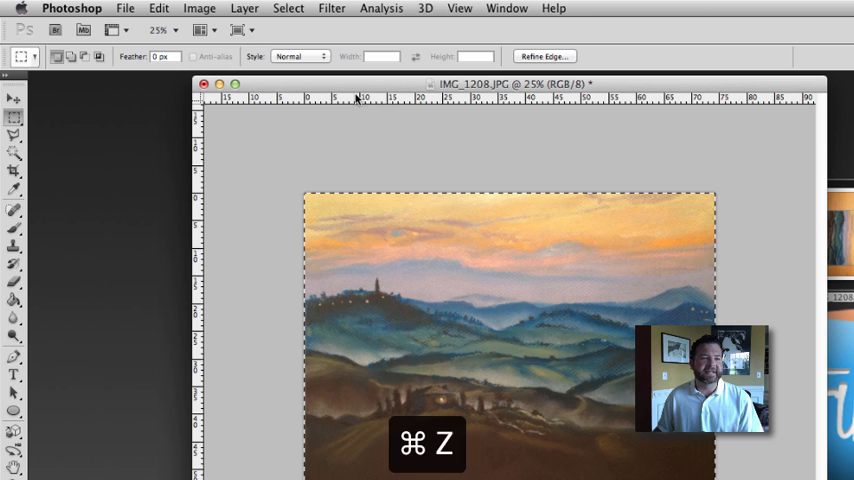
left_click(200, 8)
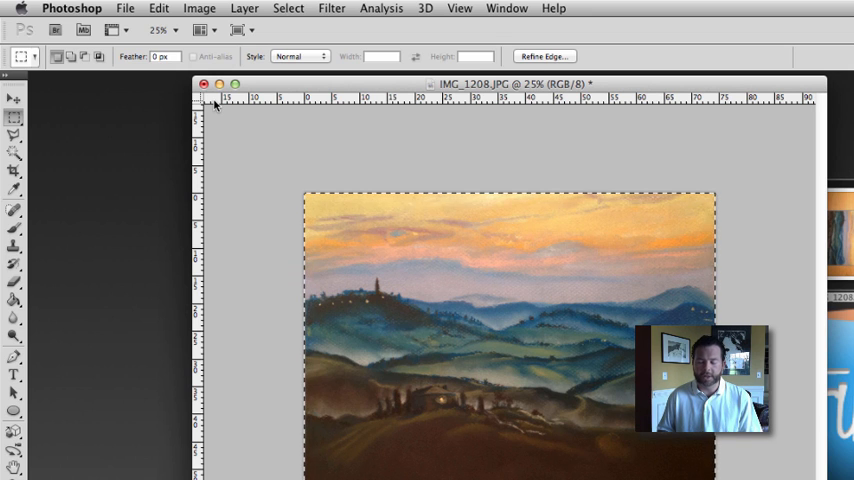
key("cmd+z")
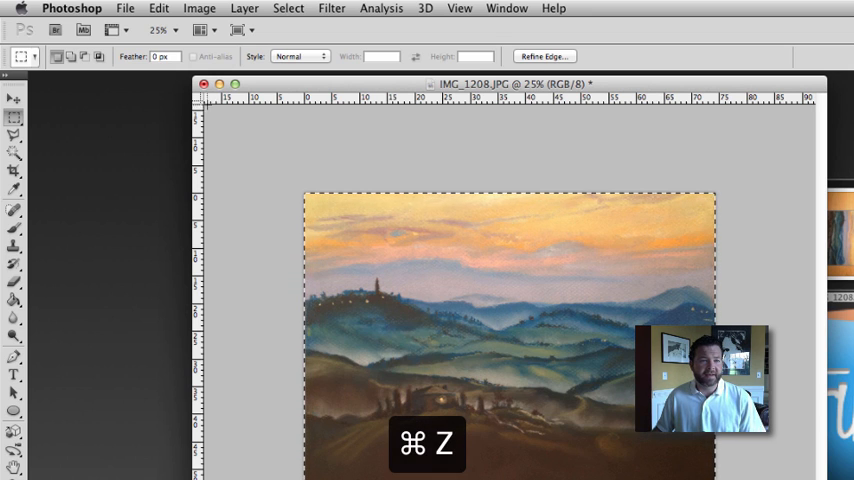
- Apply Auto Tone correction to the cropped painting
left_click(200, 8)
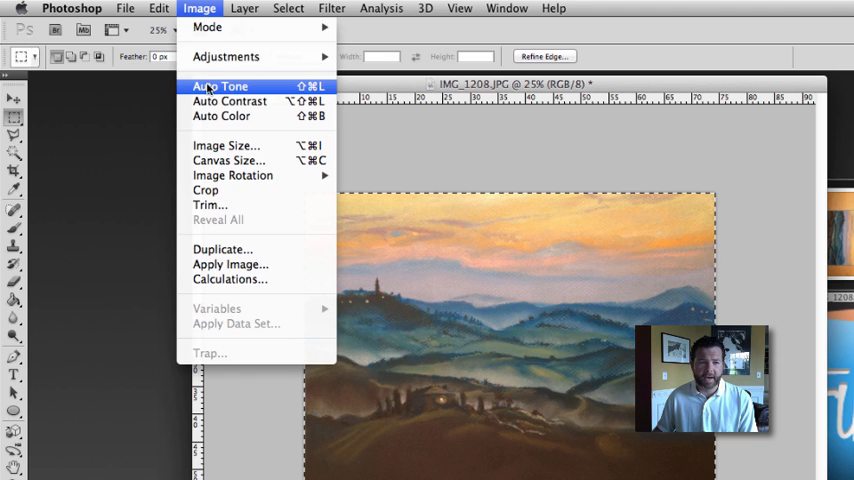
left_click(220, 86)
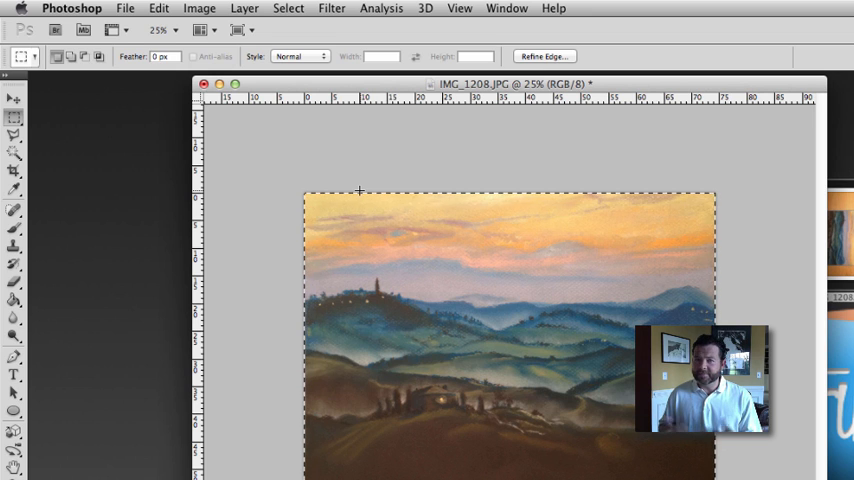
mouse_move(200, 12)
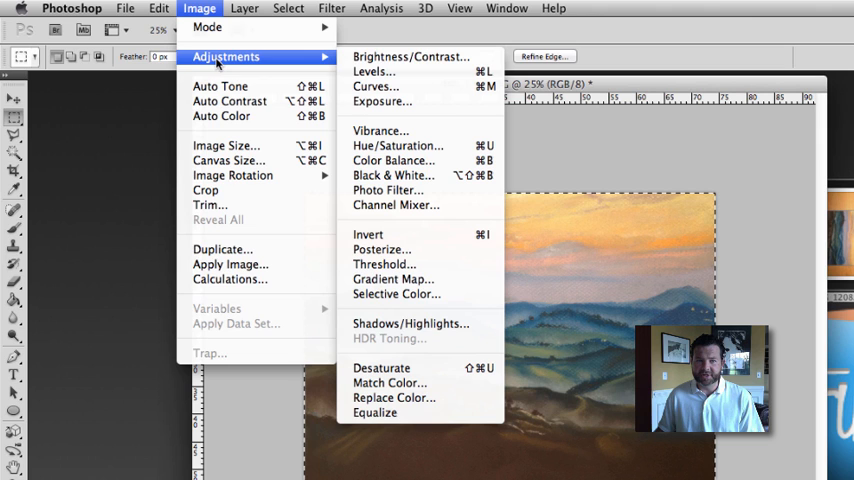
- Try a Brightness/Contrast boost with contrast 53 on the painting, then undo it
left_click(410, 56)
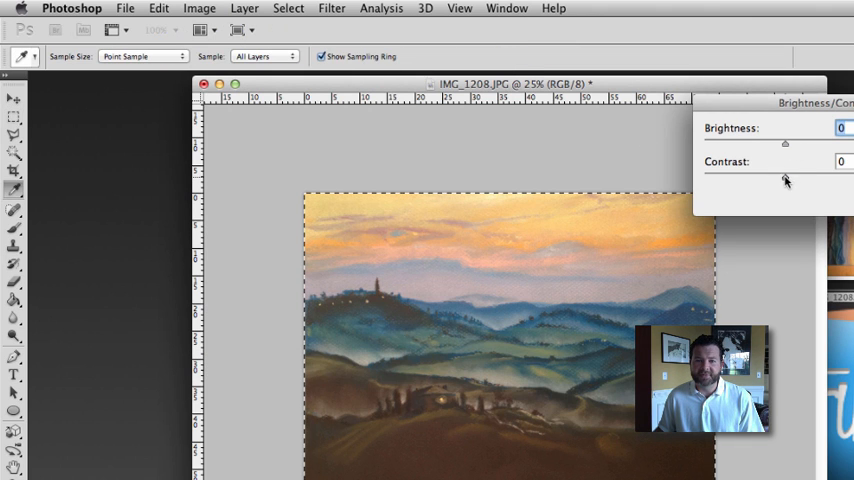
left_click_drag(786, 180, 816, 180)
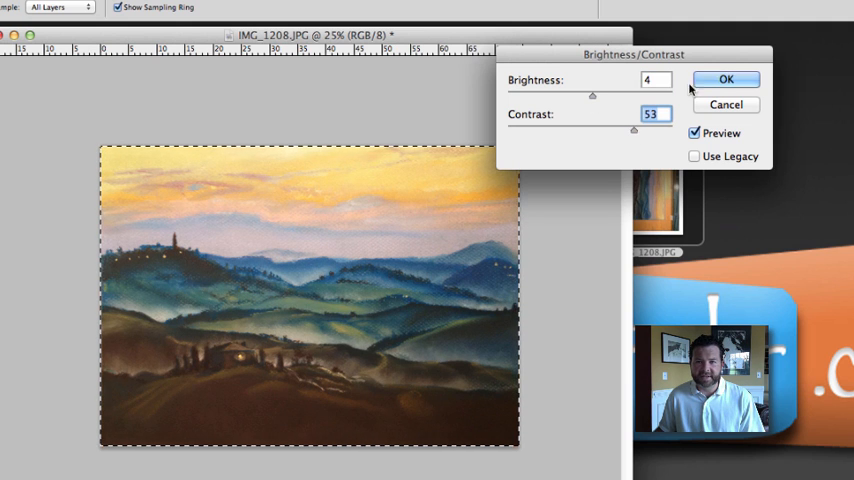
left_click(726, 80)
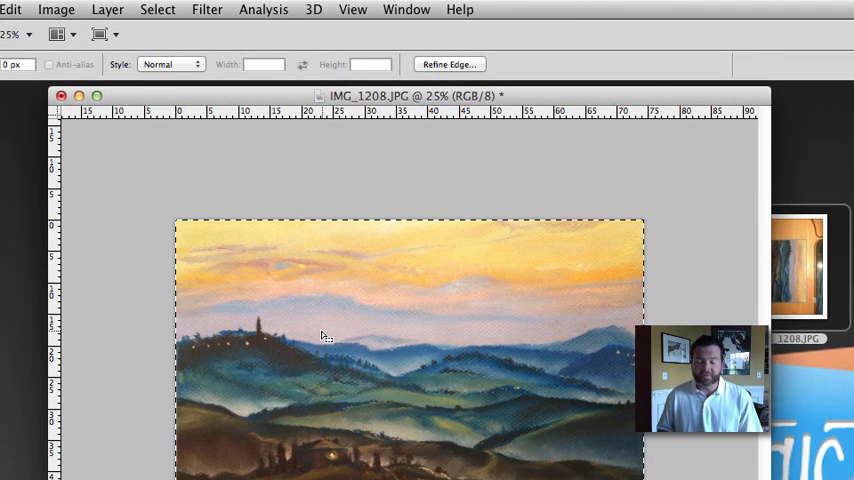
key("cmd+z")
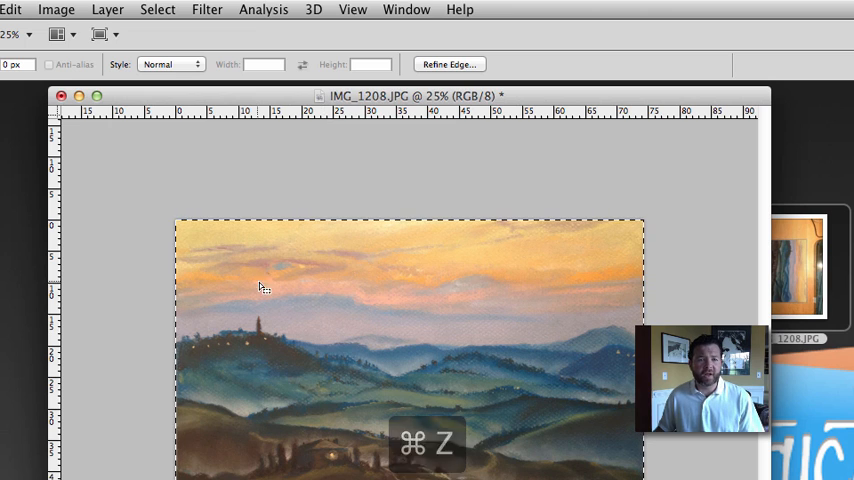
- Apply a Levels adjustment with input levels 41, 1.15 and 239 to the painting
left_click(56, 8)
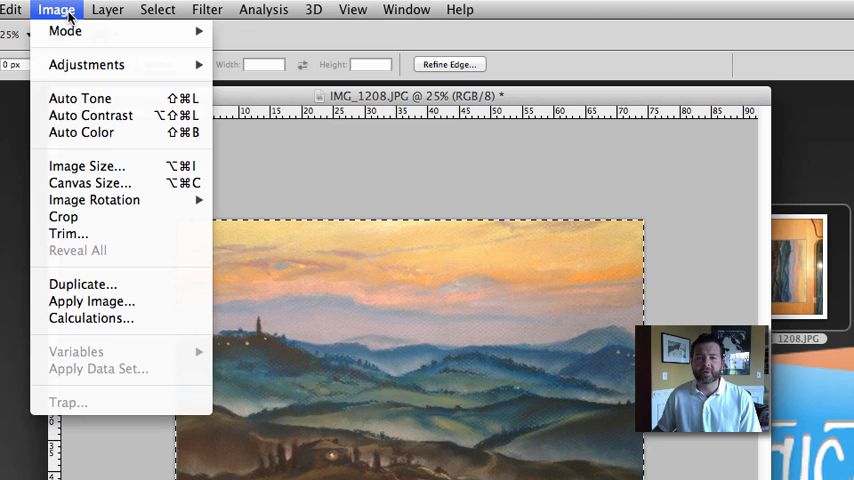
mouse_move(86, 64)
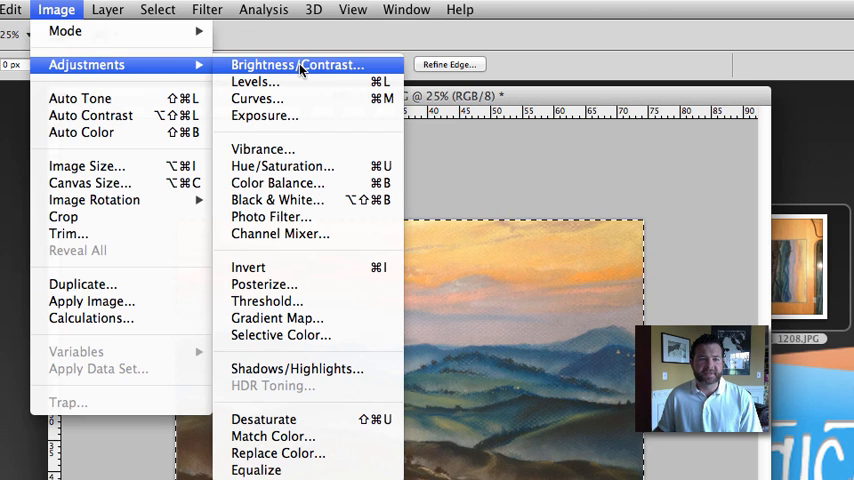
mouse_move(254, 80)
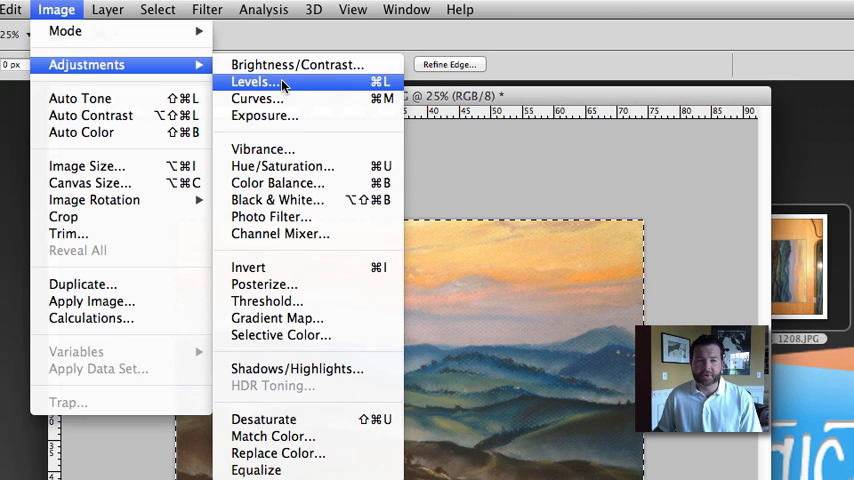
left_click(254, 82)
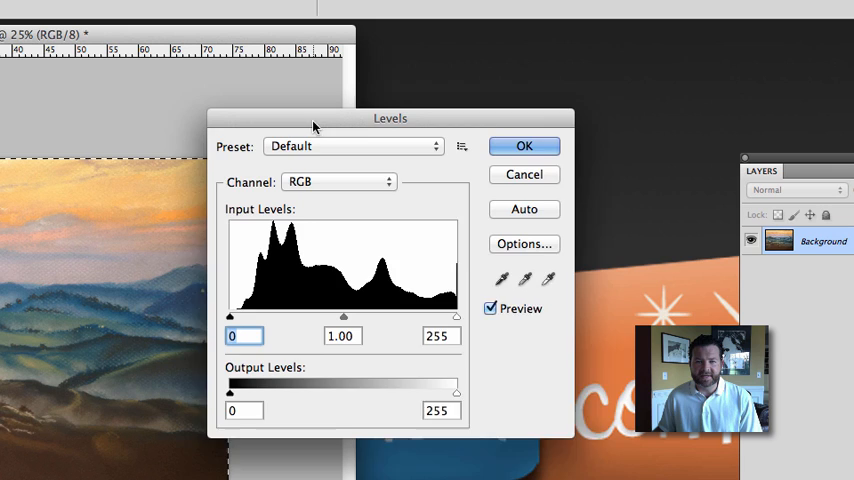
left_click_drag(390, 118, 424, 84)
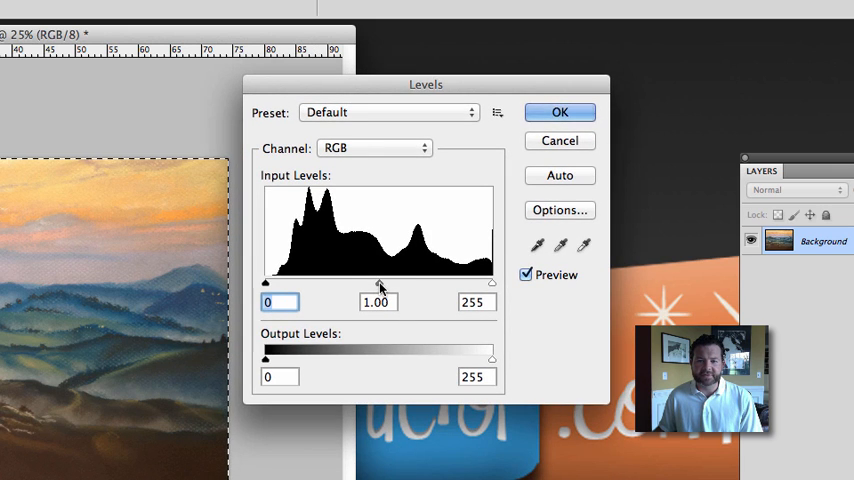
left_click_drag(378, 280, 392, 280)
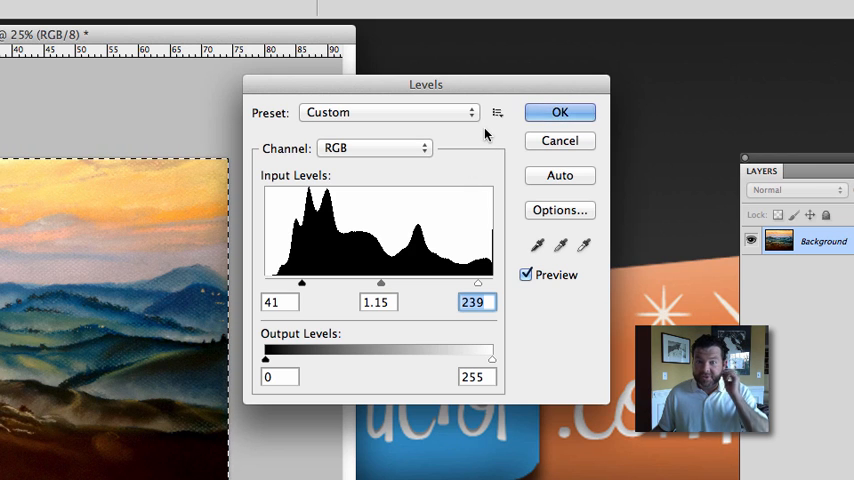
left_click(560, 112)
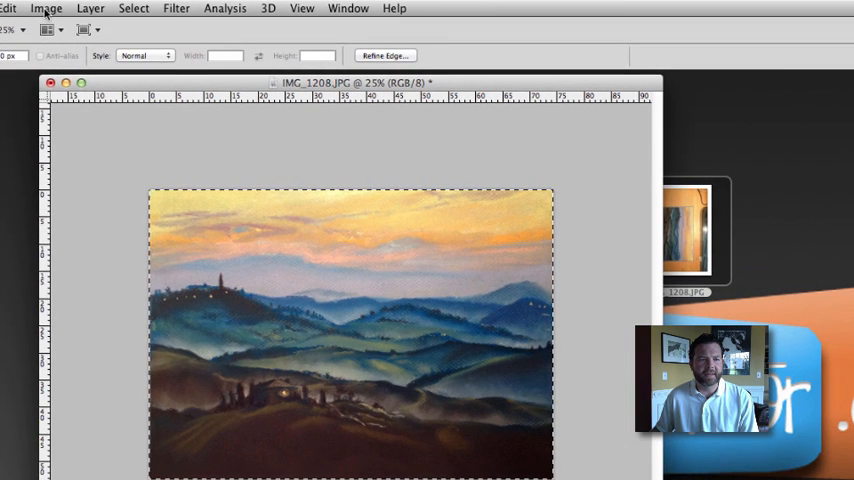
- Resample the image to 300 pixels/inch in Image Size, giving 8784 × 6300 pixels
left_click(46, 8)
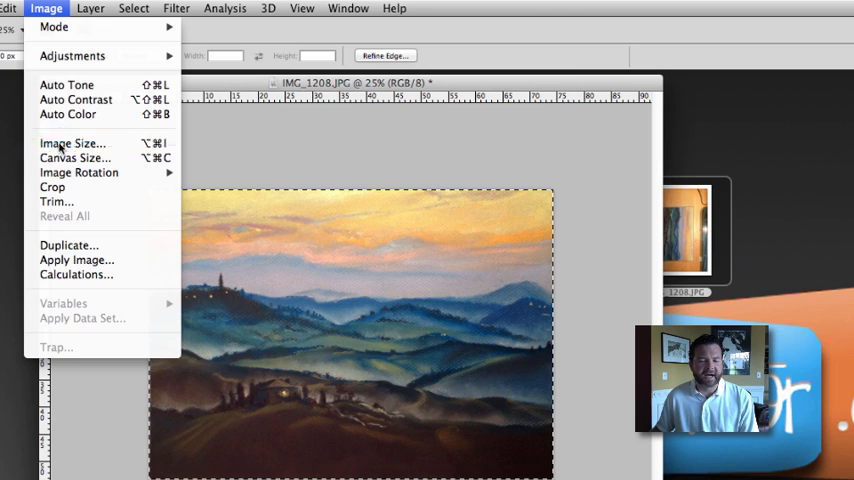
left_click(72, 144)
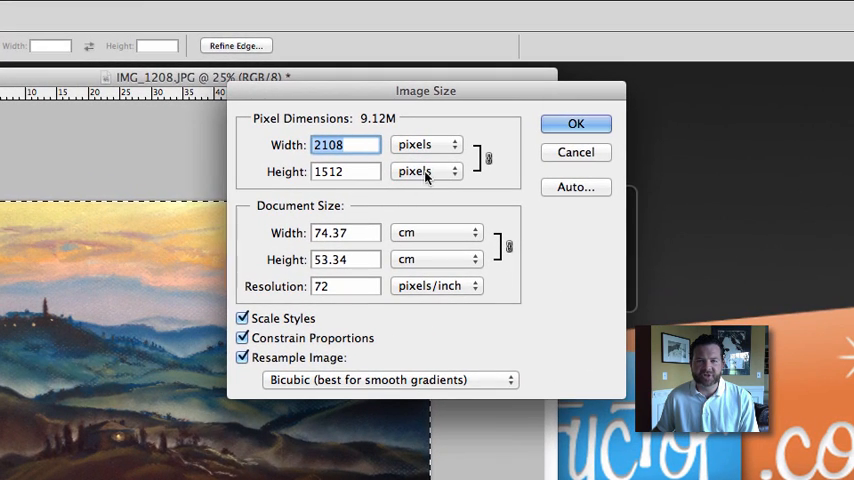
left_click(344, 286)
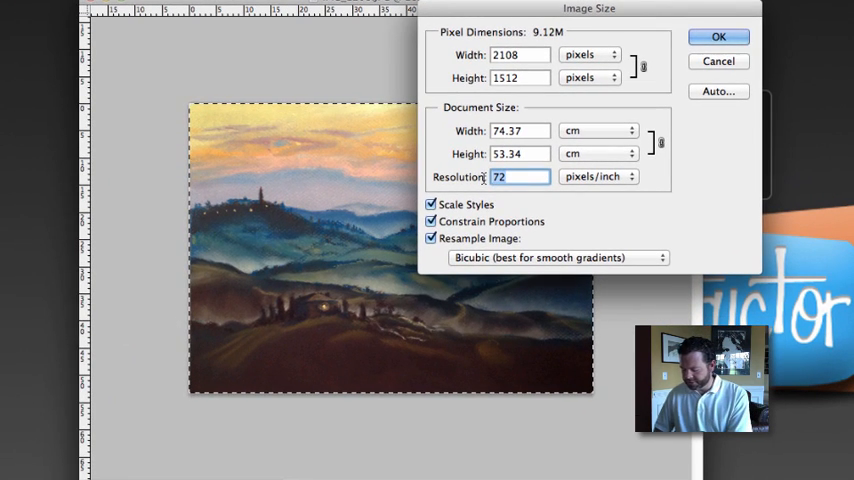
type("300")
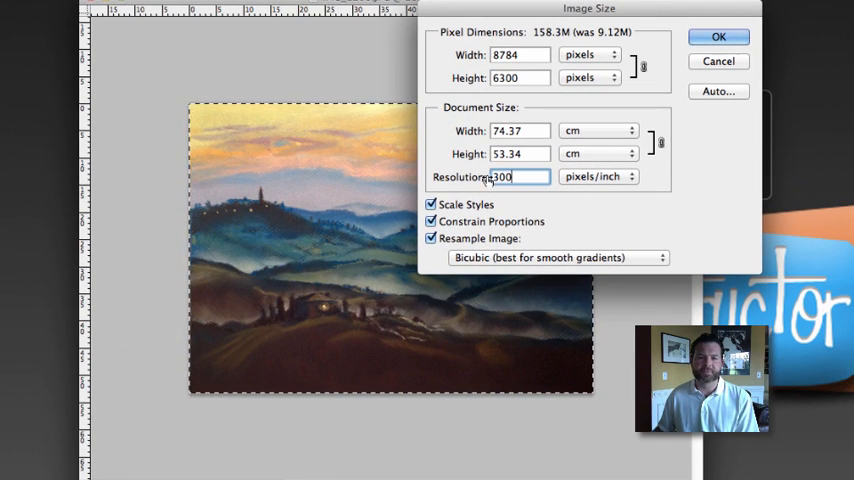
left_click(718, 36)
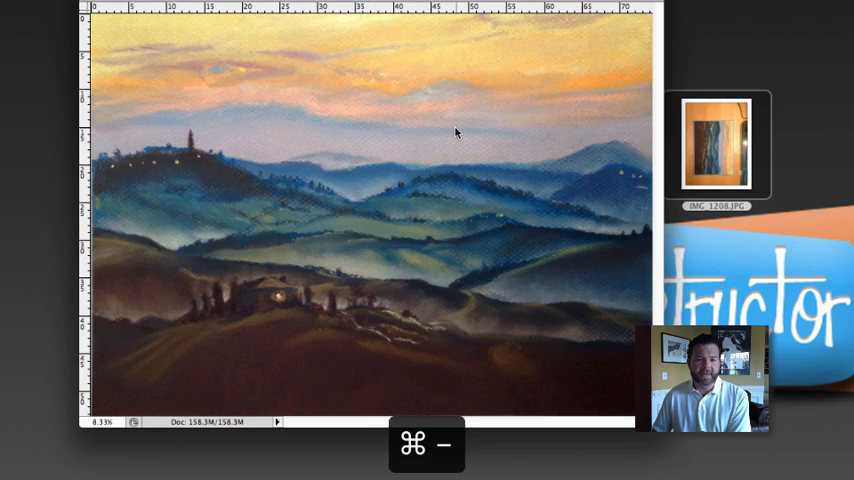
key("cmd+=")
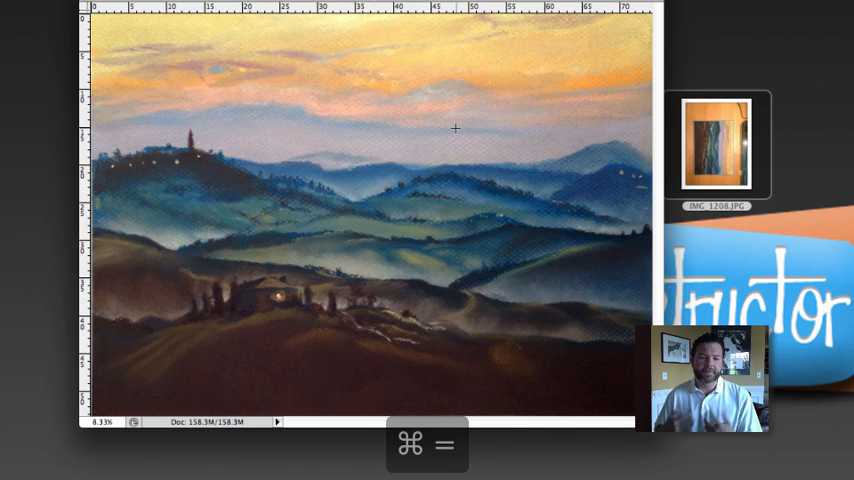